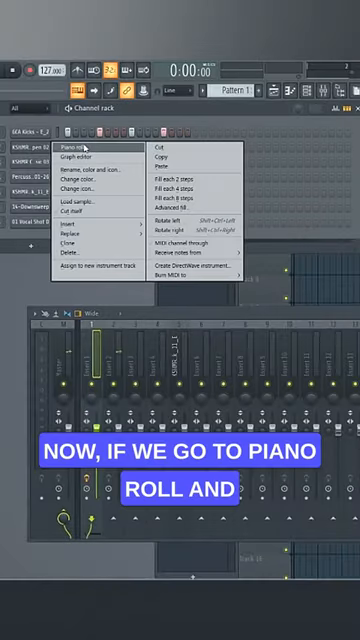
Bring up the hi-hat channel's piano roll, showing its single existing note
click(88, 148)
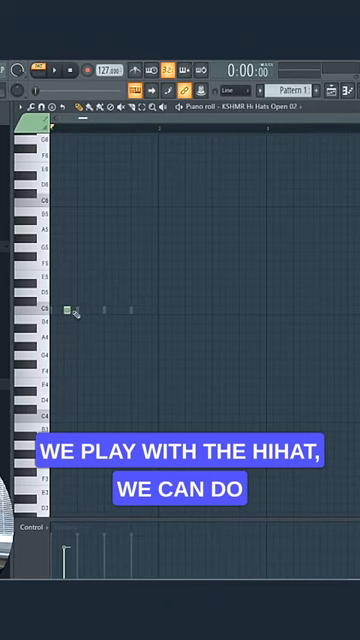